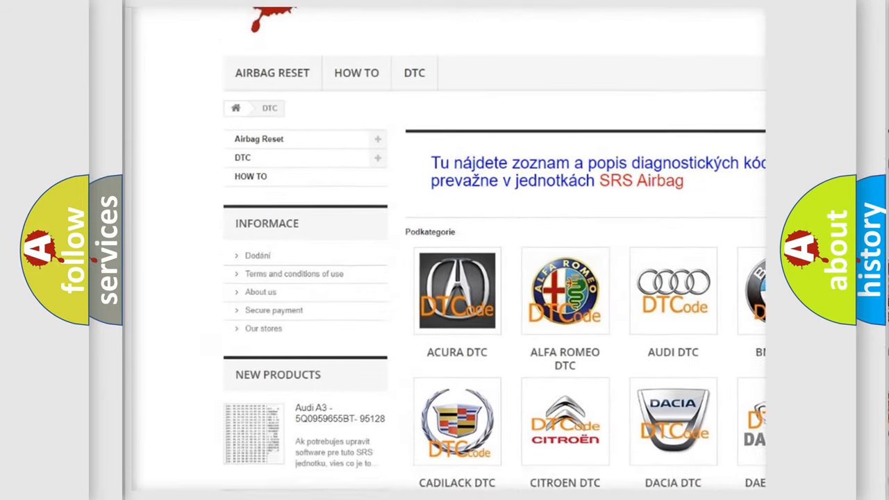
scroll(down, 3)
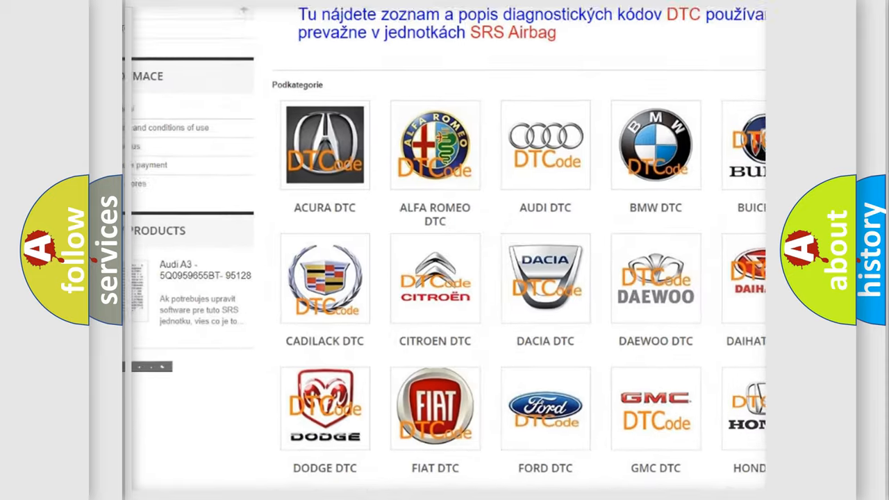
scroll(down, 3)
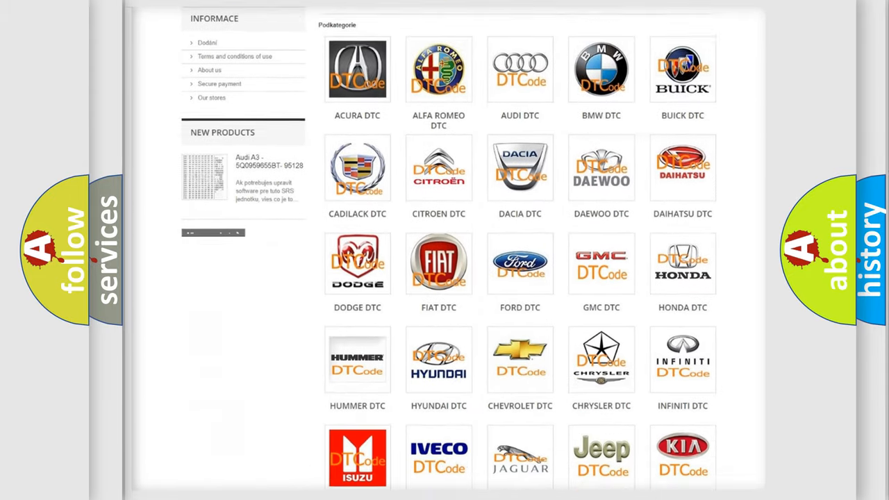
scroll(down, 3)
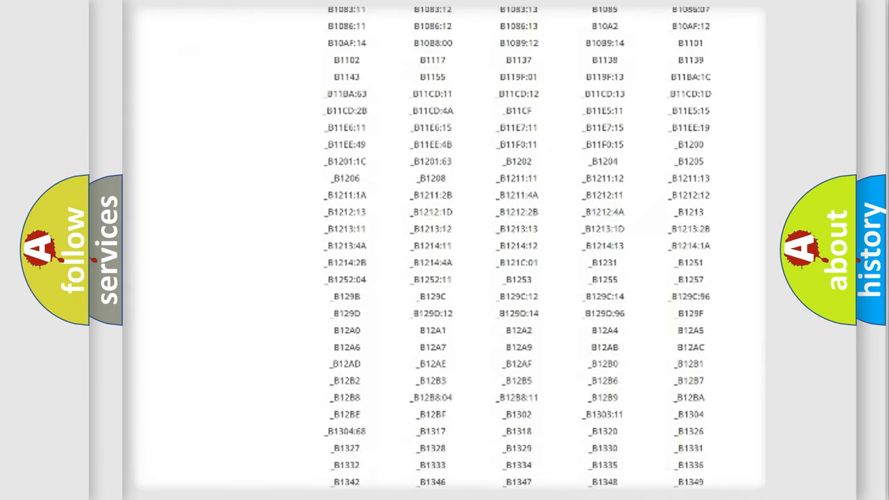
scroll(down, 3)
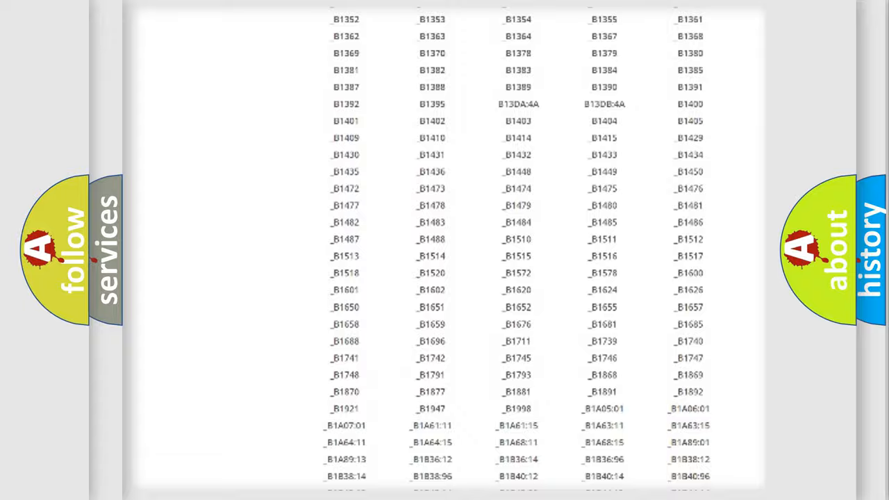